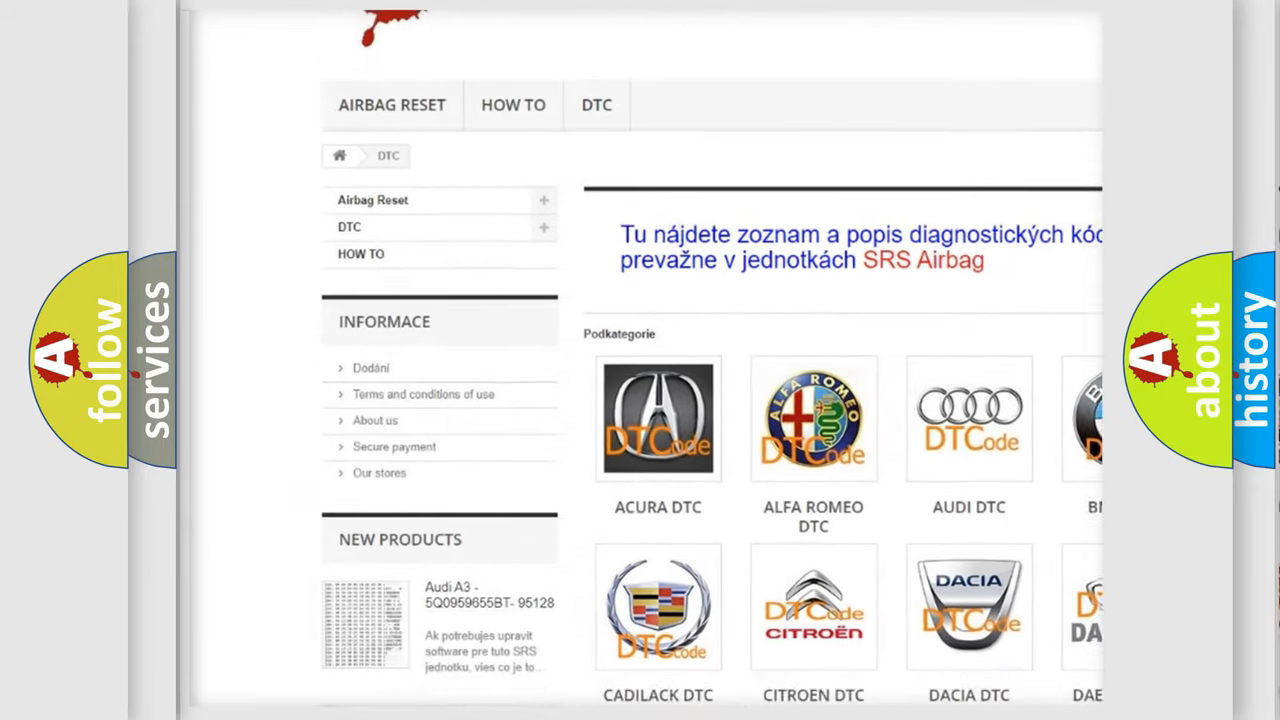
pyautogui.scroll(-3)
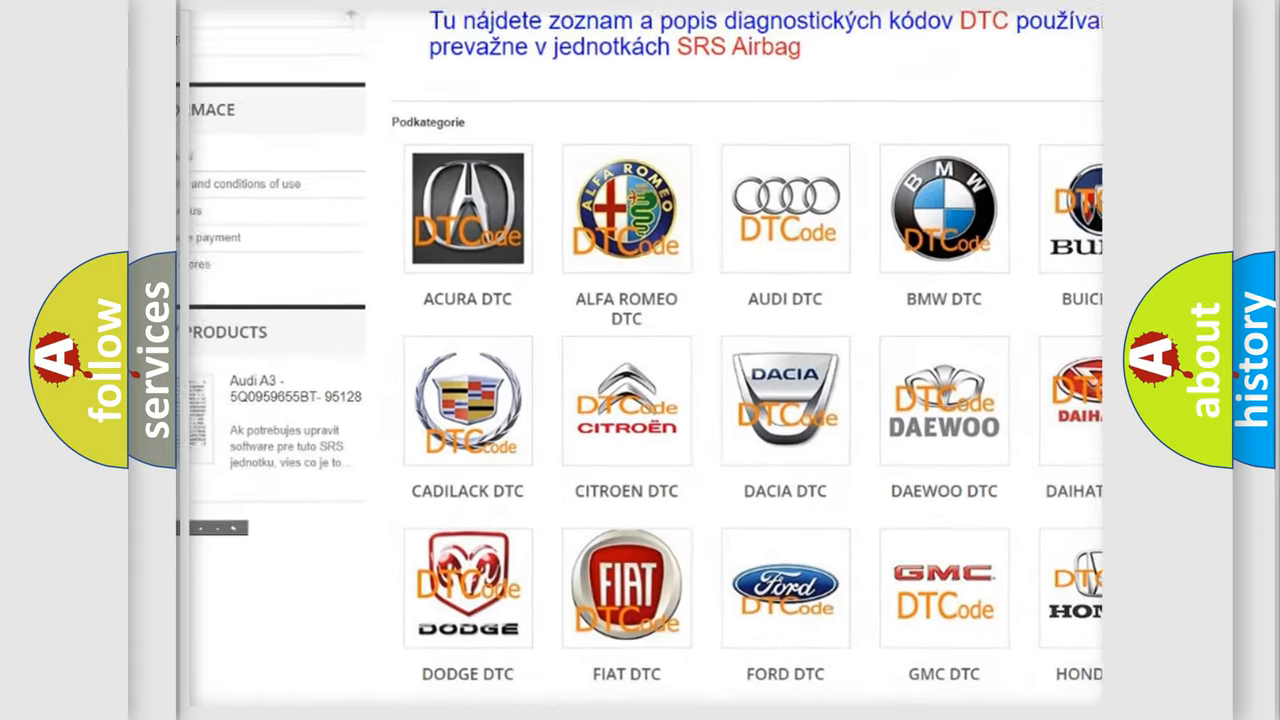